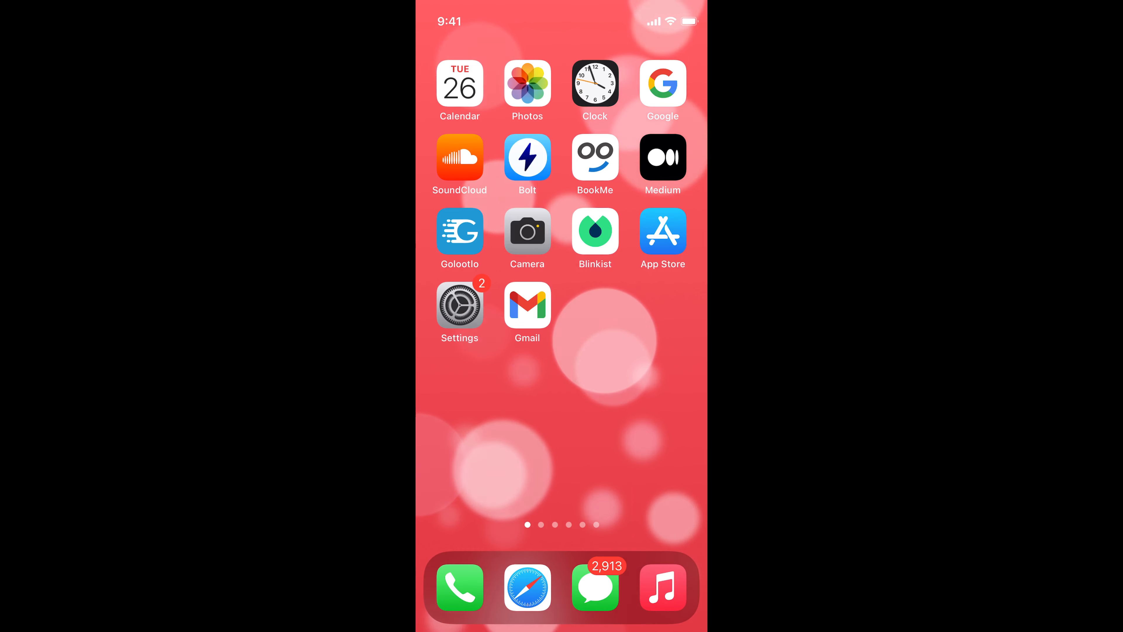
Step: Check Safari's current layout by tapping its bottom search bar and dismissing it
{"action": "left_click", "coordinate": [527, 587]}
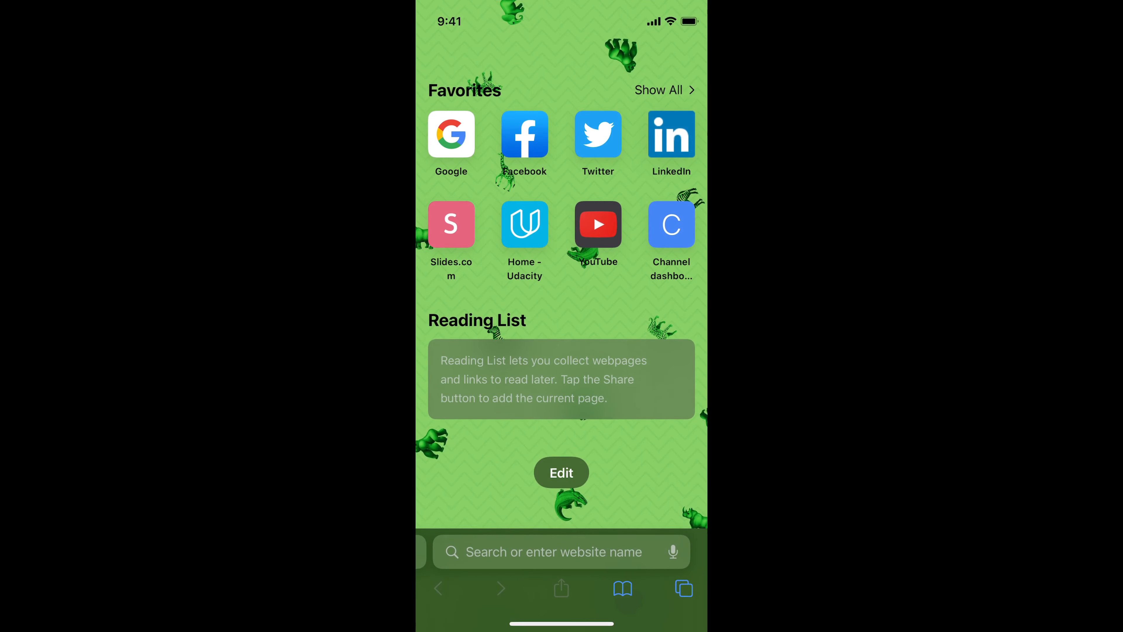
{"action": "left_click", "coordinate": [552, 552]}
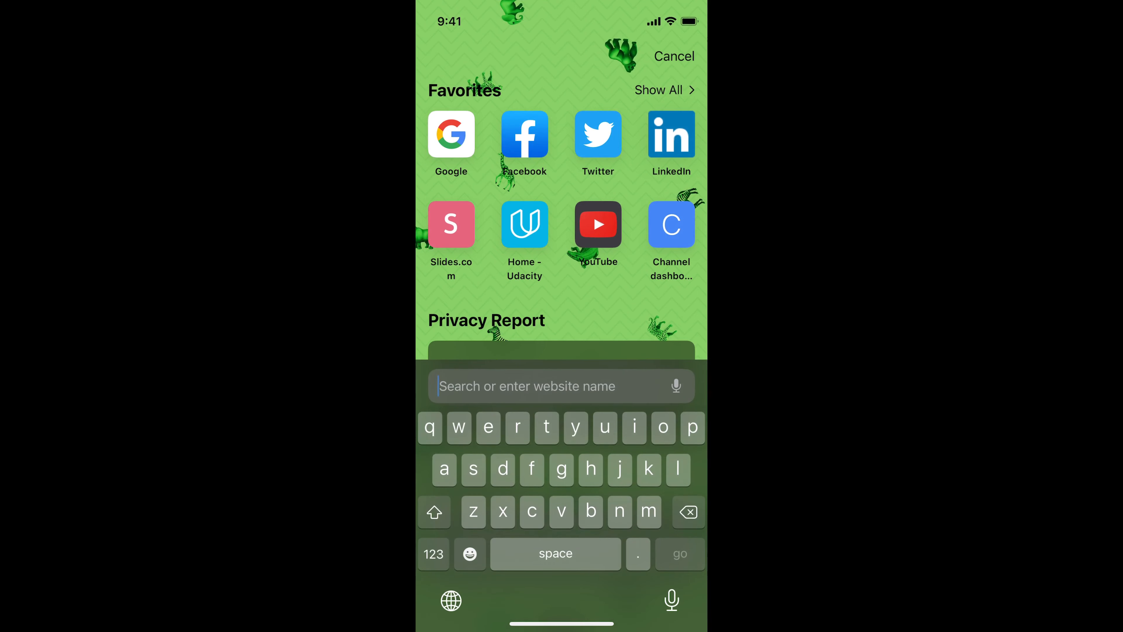
{"action": "left_click", "coordinate": [673, 56]}
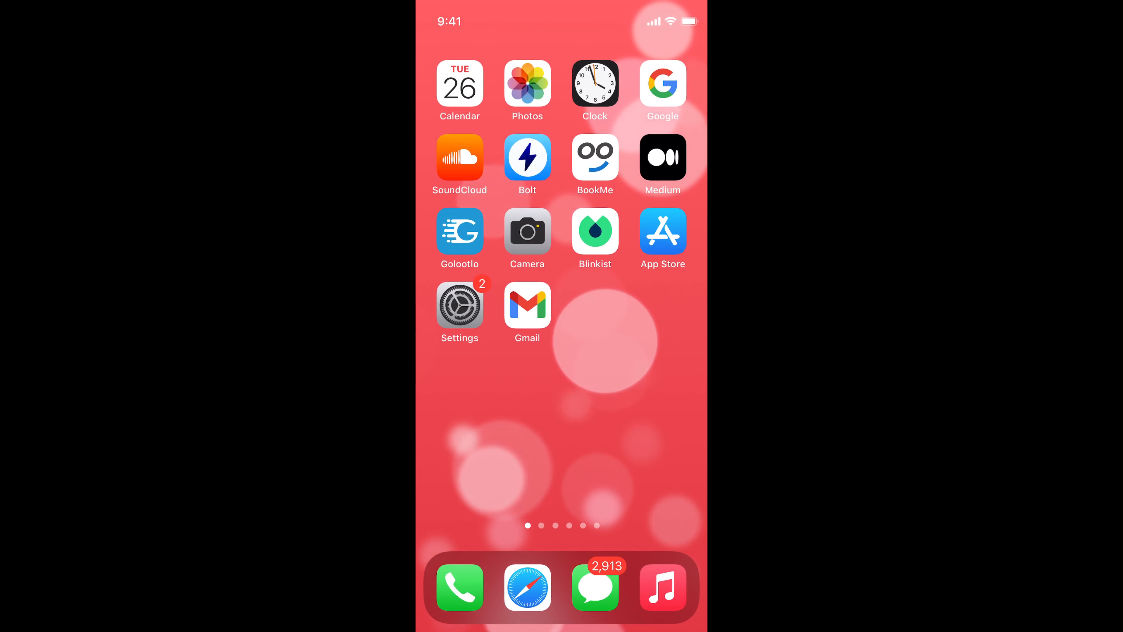
Step: Go to the Settings app and scroll down the list to reach Safari
{"action": "left_click", "coordinate": [459, 302]}
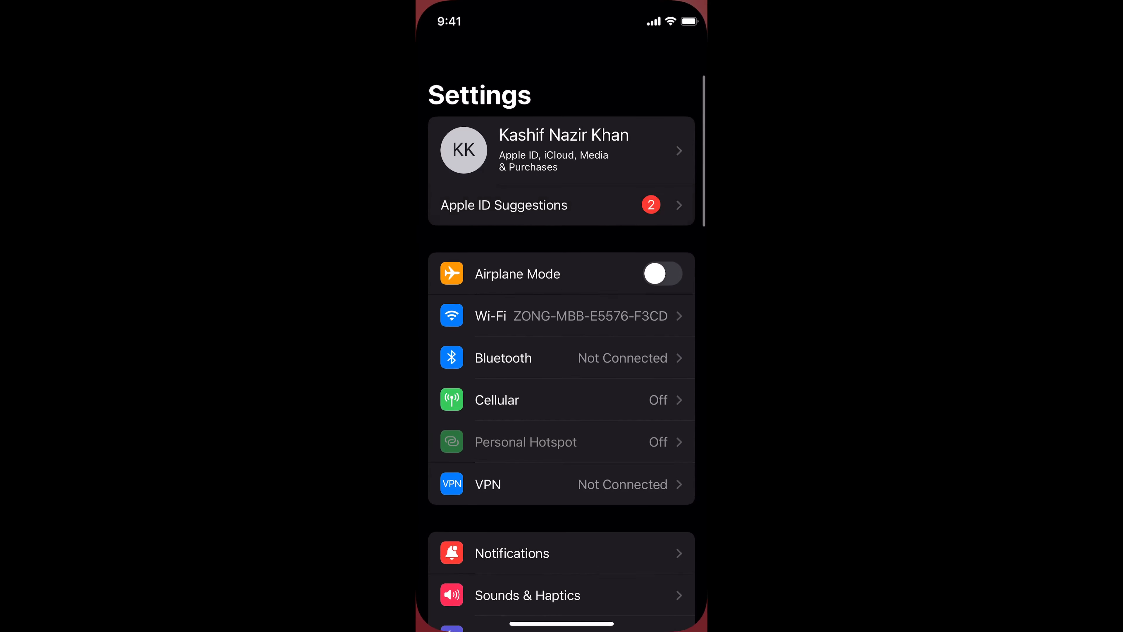
{"action": "scroll", "scroll_direction": "down", "scroll_amount": 3}
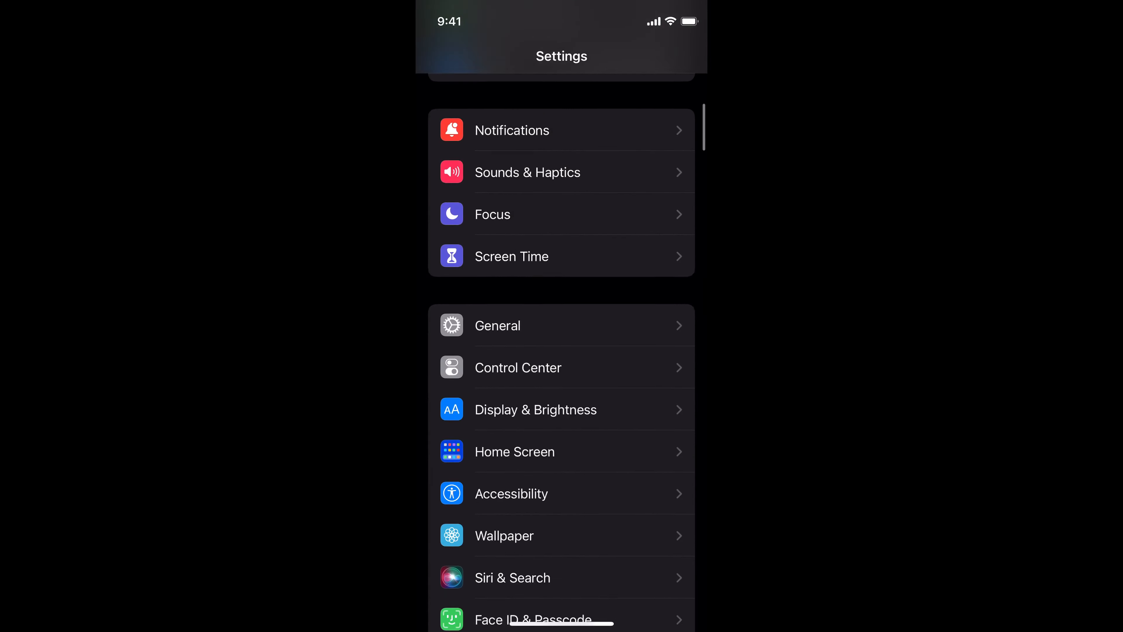
{"action": "scroll", "scroll_direction": "down", "scroll_amount": 3}
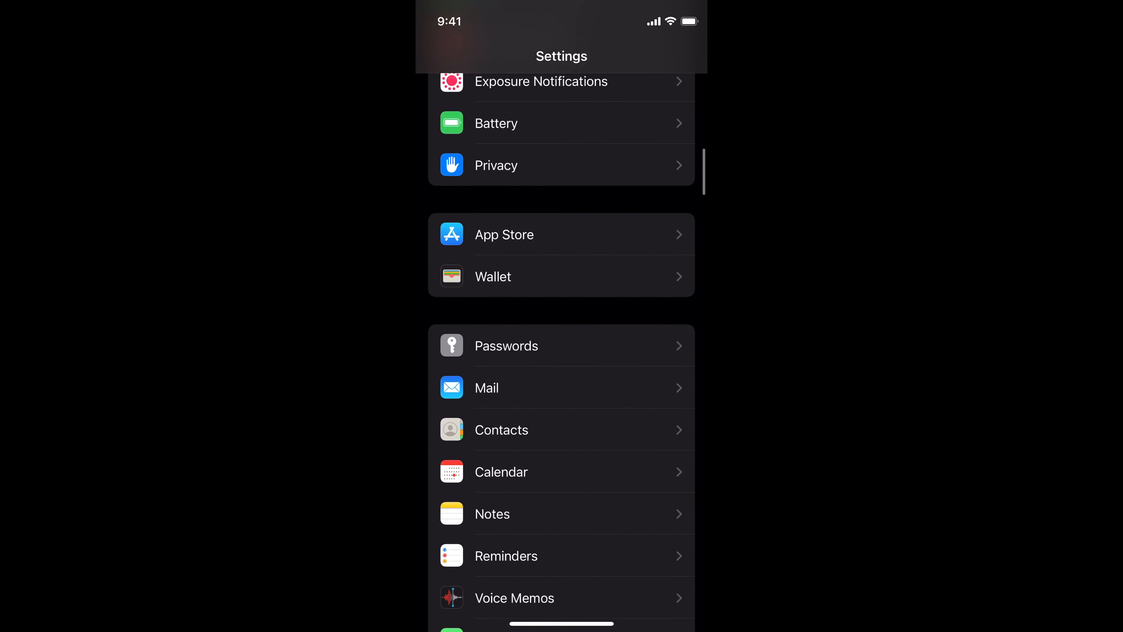
{"action": "scroll", "scroll_direction": "down", "scroll_amount": 3}
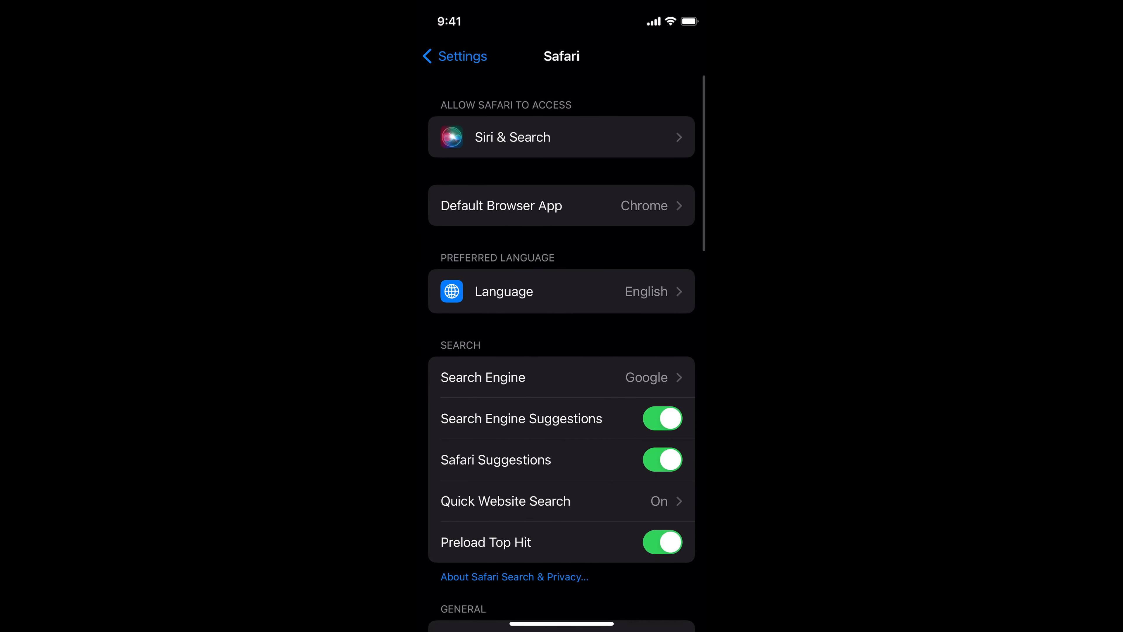
Step: Choose Single Tab under Tabs, then use Safari's search bar now at the top
{"action": "scroll", "scroll_direction": "down", "scroll_amount": 3}
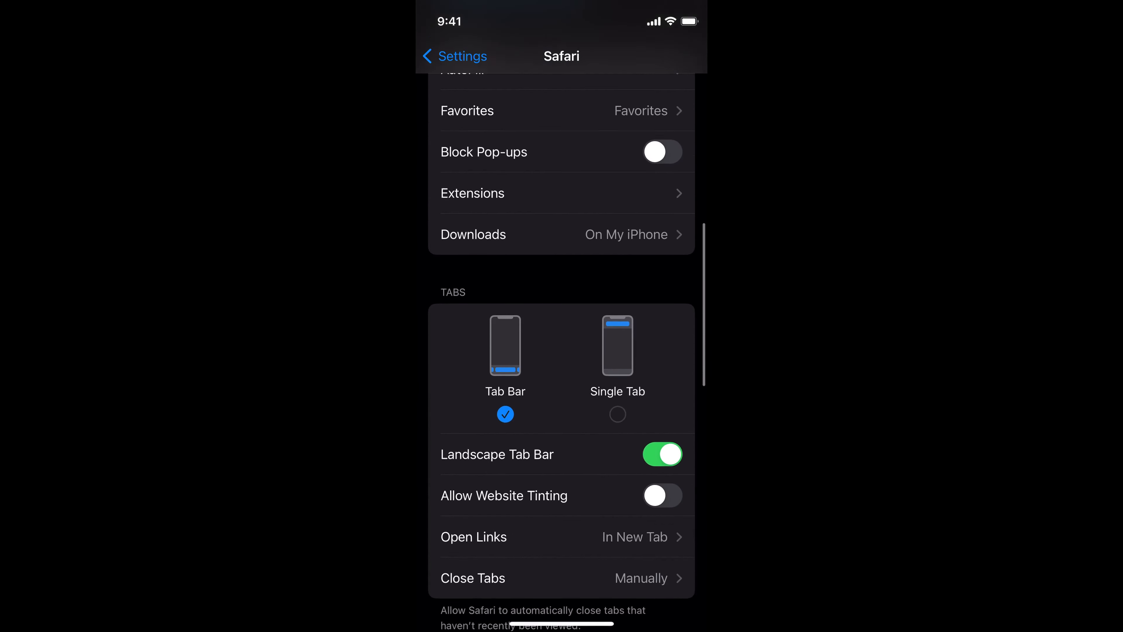
{"action": "scroll", "scroll_direction": "down", "scroll_amount": 3}
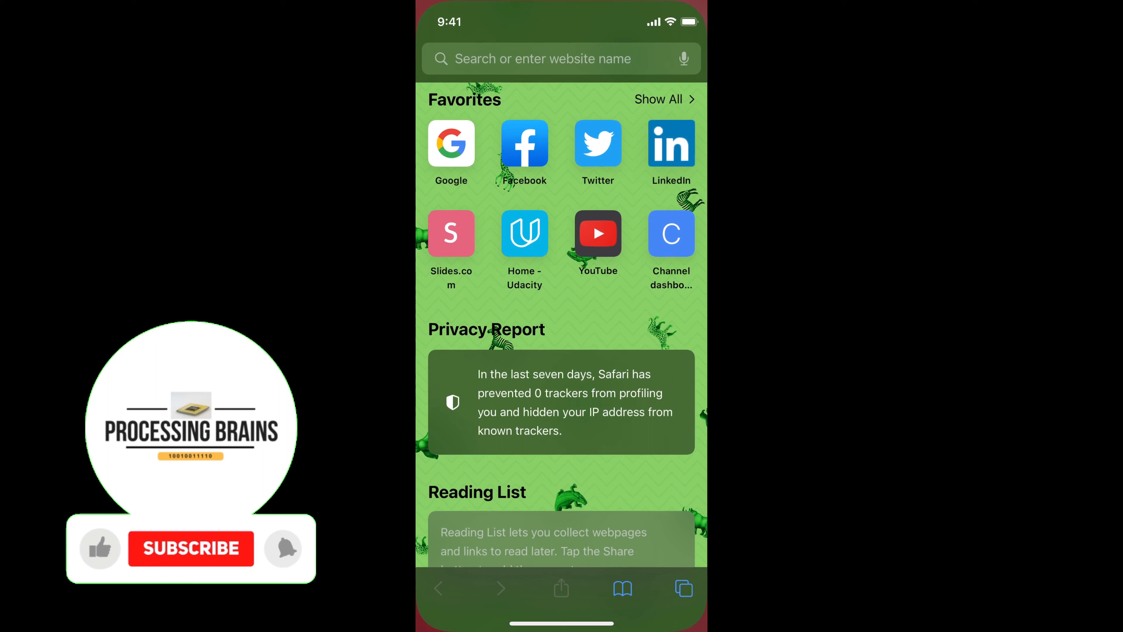
{"action": "left_click", "coordinate": [191, 549]}
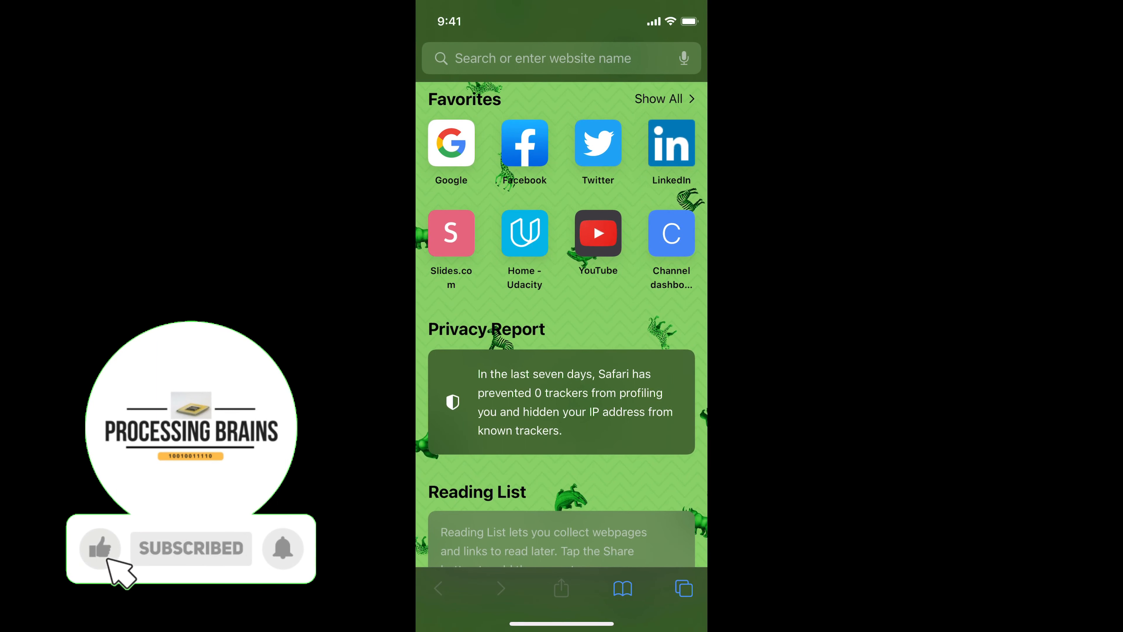
{"action": "left_click", "coordinate": [544, 58]}
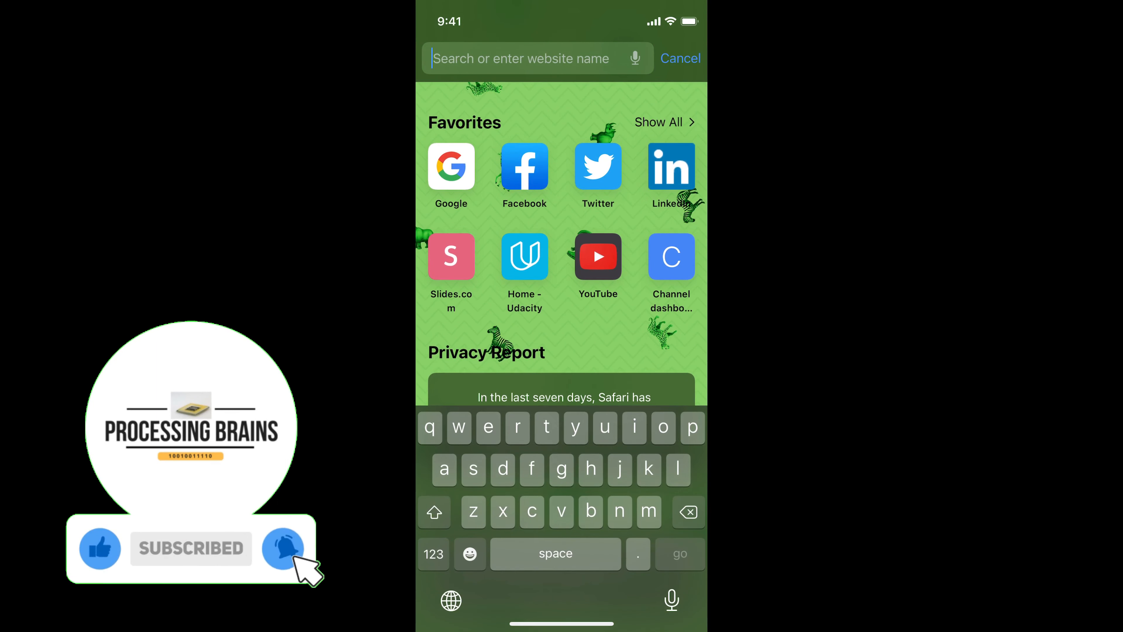